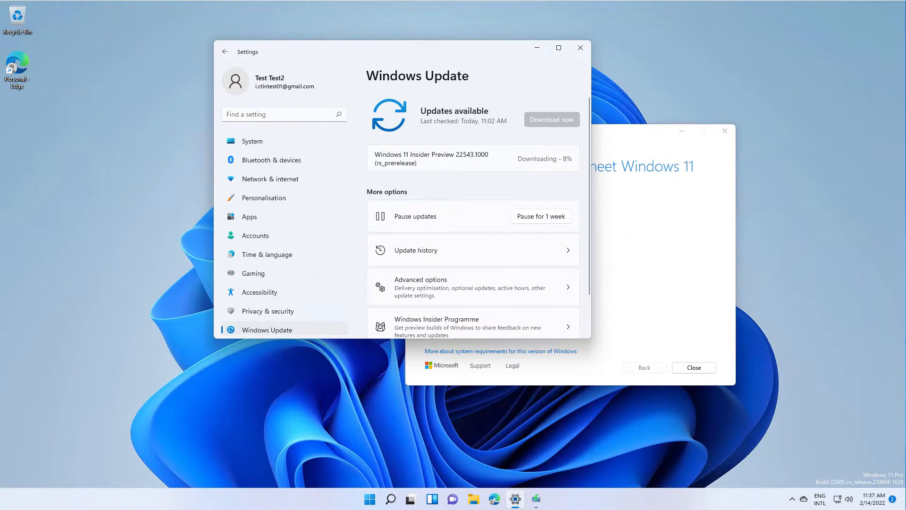
mouse_move(267, 26)
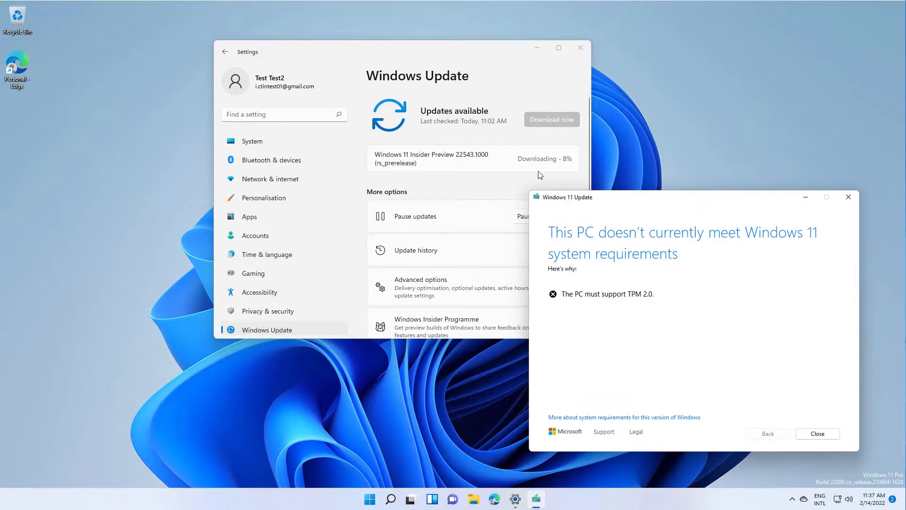
mouse_move(508, 177)
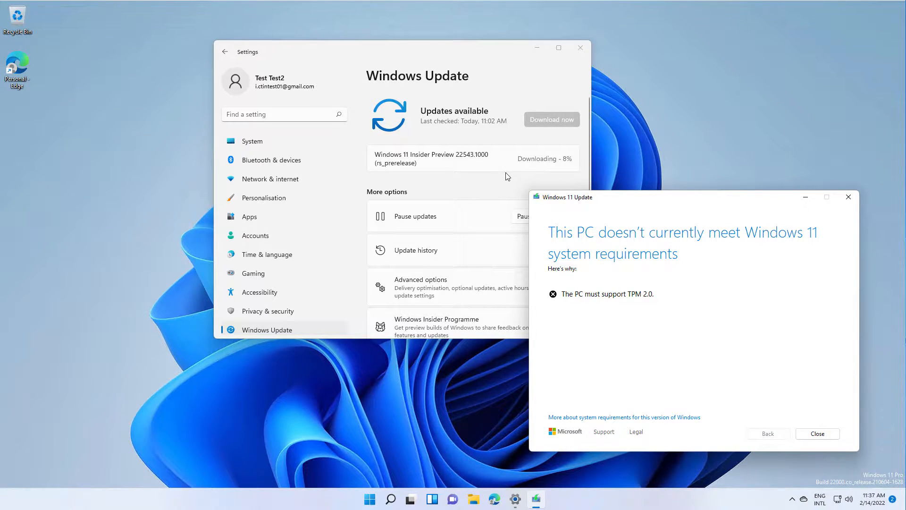
mouse_move(779, 251)
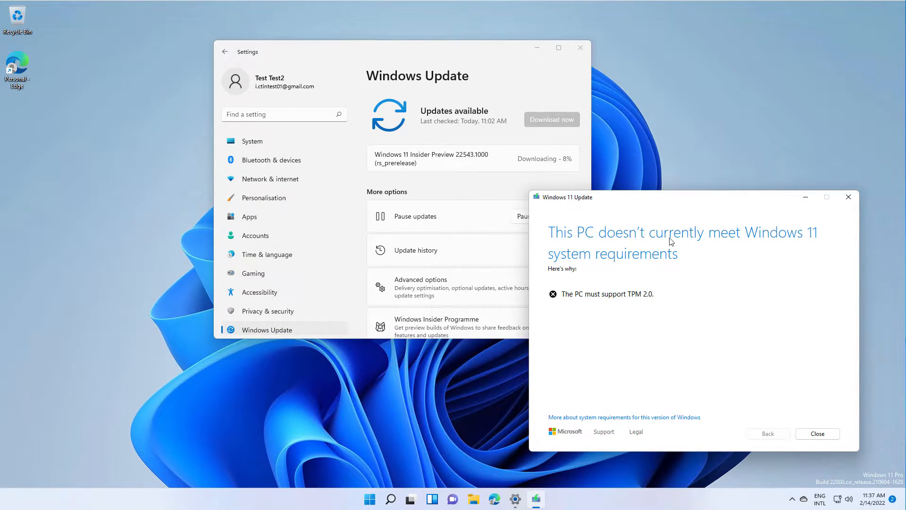
Bring the Windows 11 Update compatibility window forward to read the TPM 2.0 failure
click(817, 433)
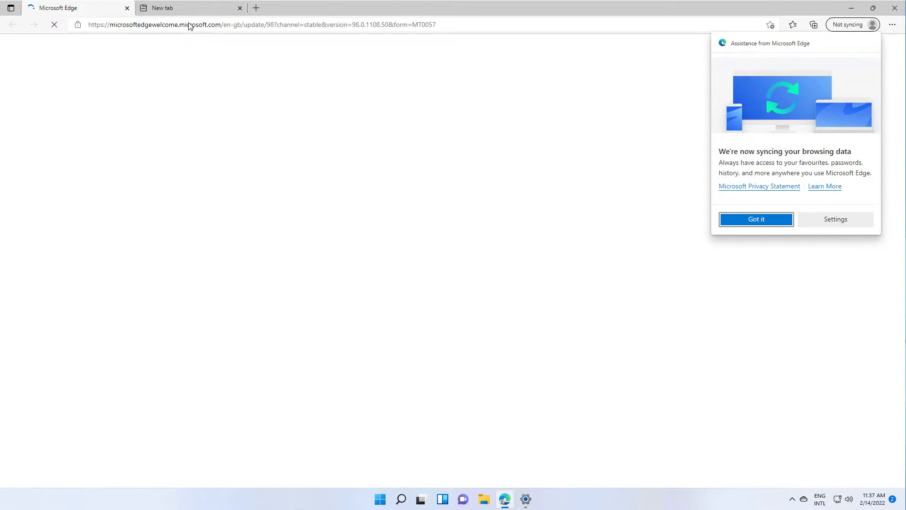
Download the AveYo/MediaCreationTool.bat repository from GitHub as MediaCreationTool.bat-main.zip
click(756, 218)
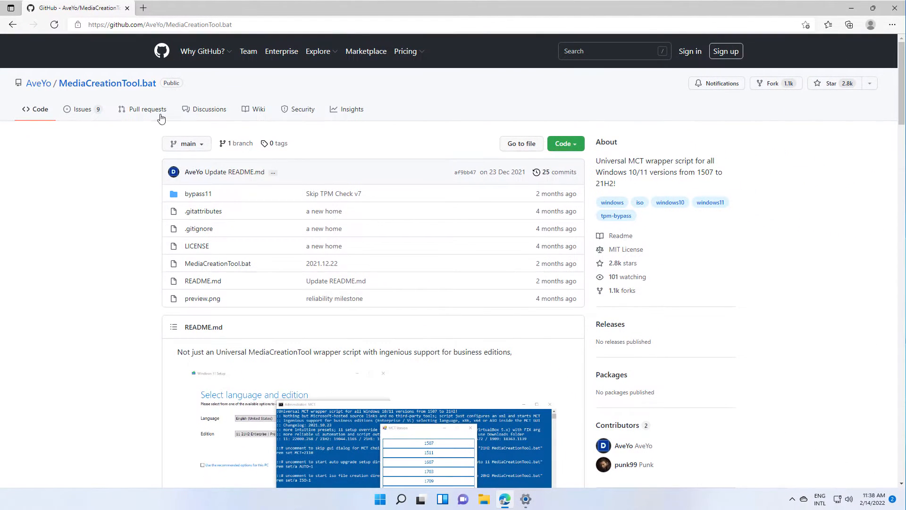
mouse_move(99, 249)
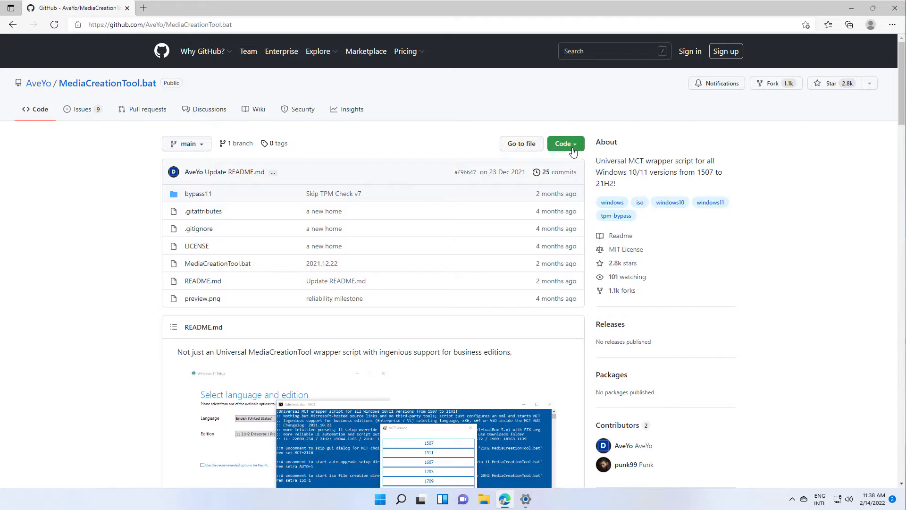
click(562, 144)
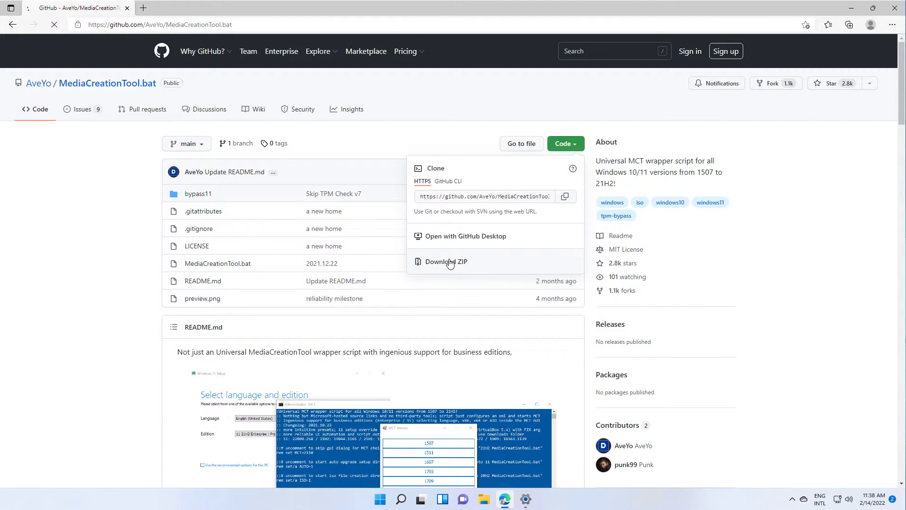
click(445, 261)
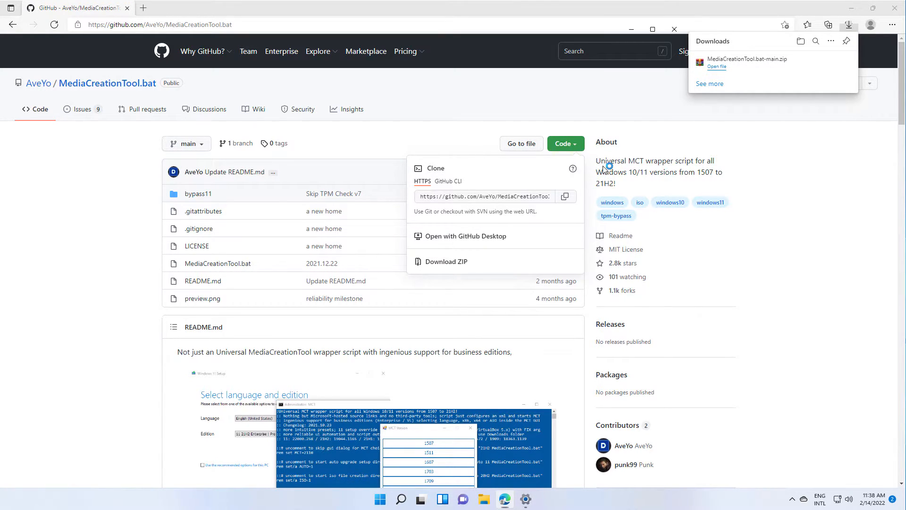
Extract the ZIP in Downloads and browse into MediaCreationTool.bat-main > bypass11
right_click(284, 122)
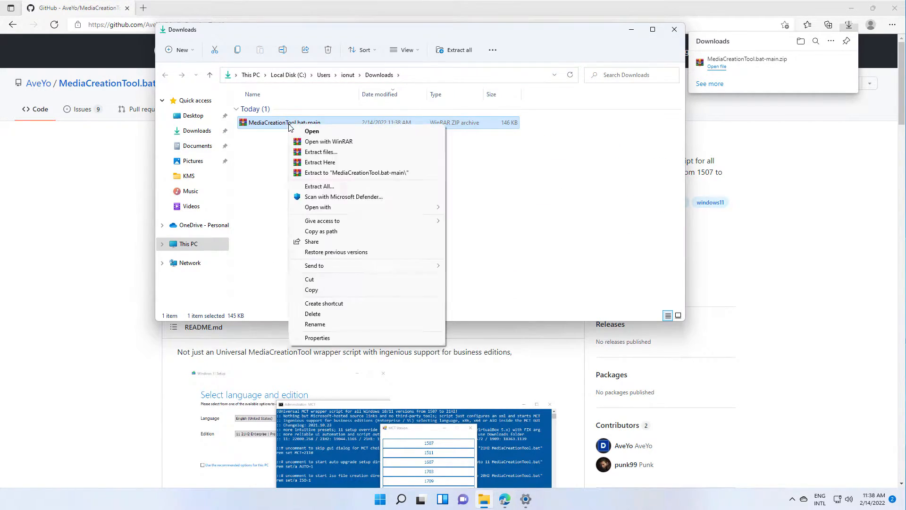
click(355, 172)
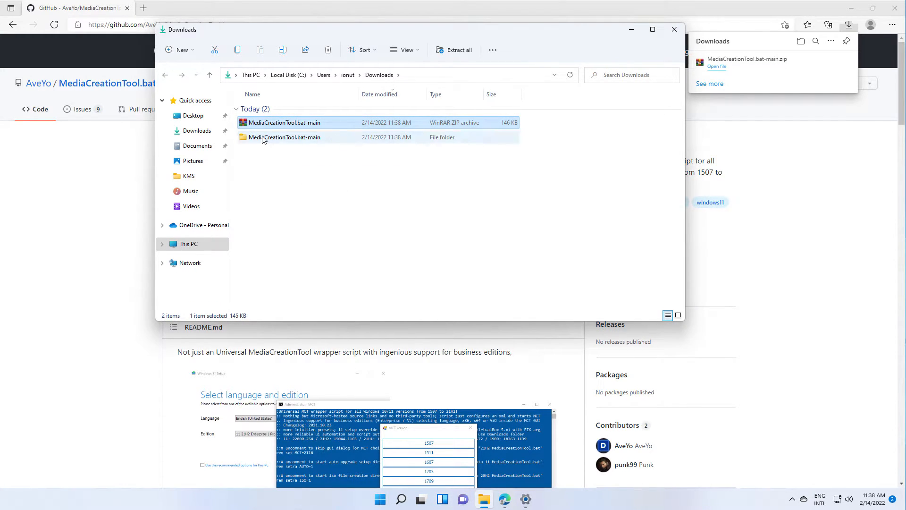
double_click(284, 137)
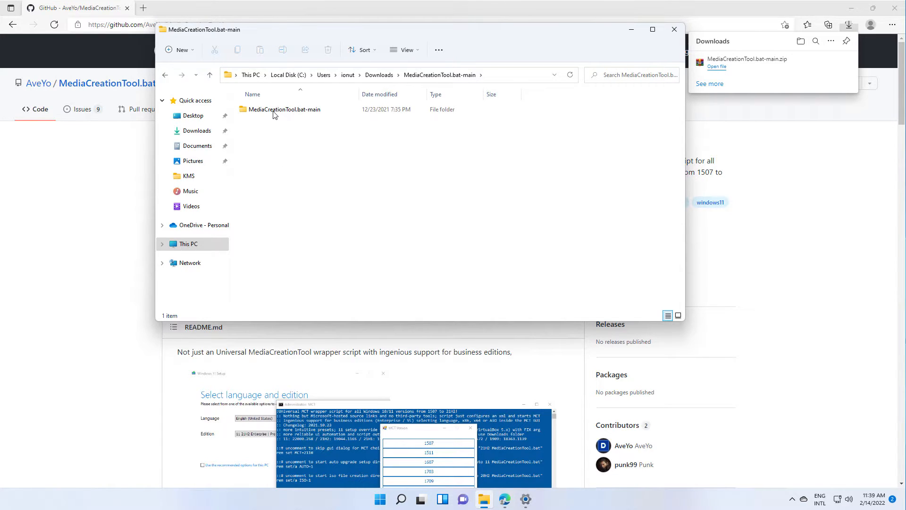
double_click(285, 110)
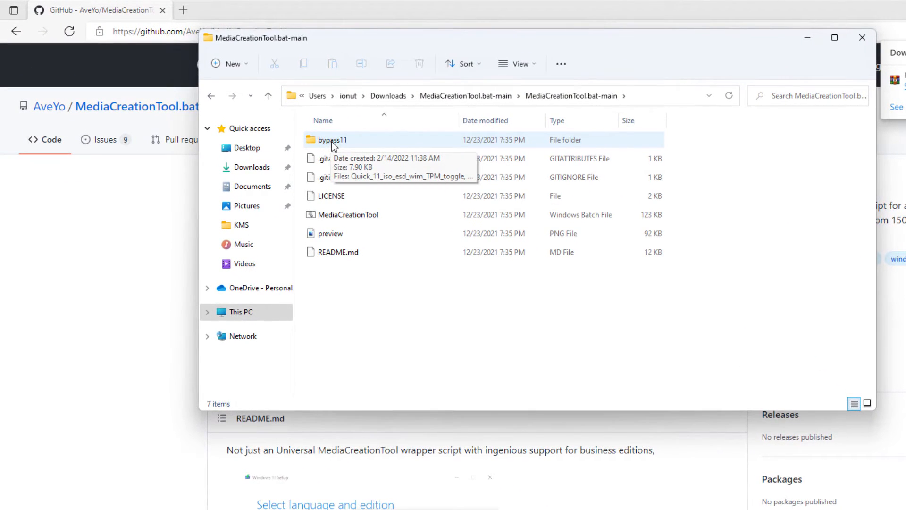
double_click(332, 140)
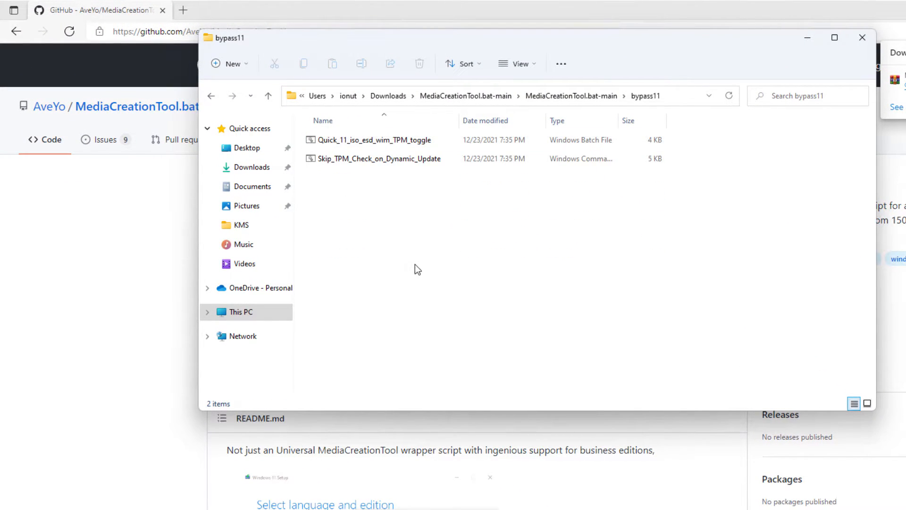
mouse_move(367, 180)
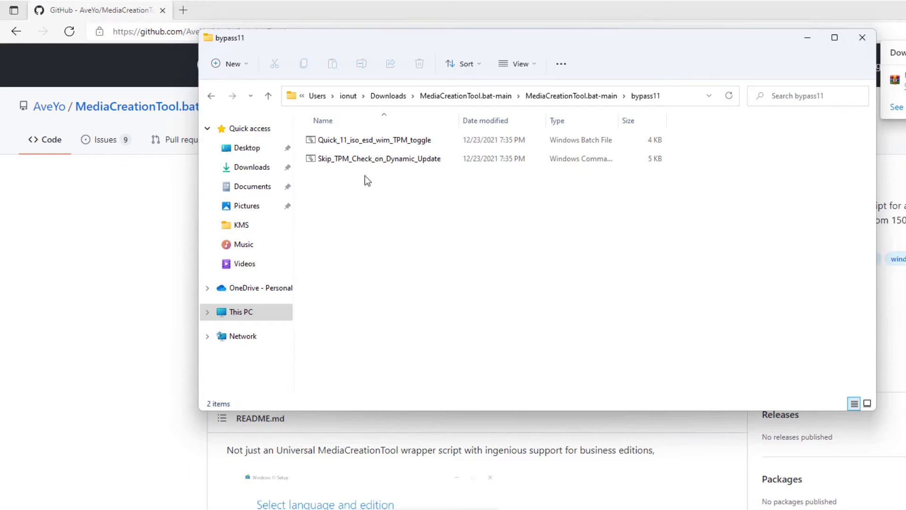
Run the Skip_TPM_Check_on_Dynamic_Update script as administrator
click(376, 159)
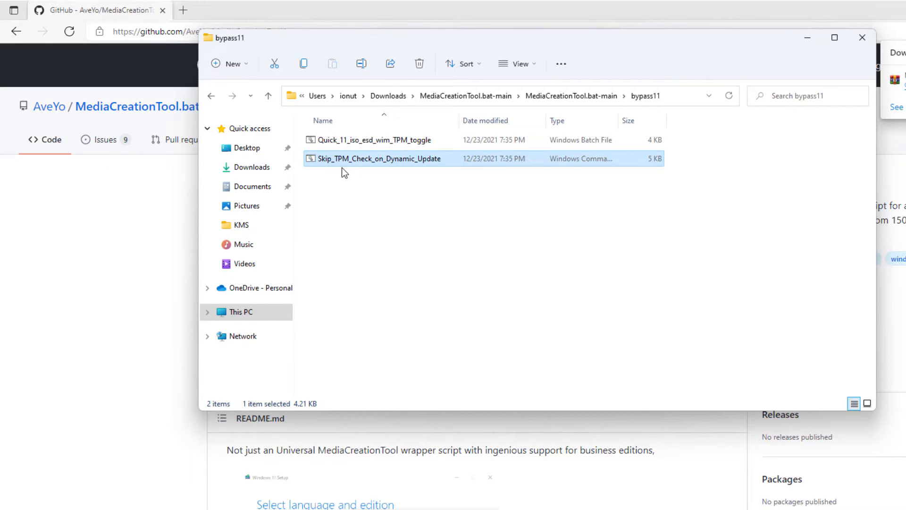
right_click(376, 159)
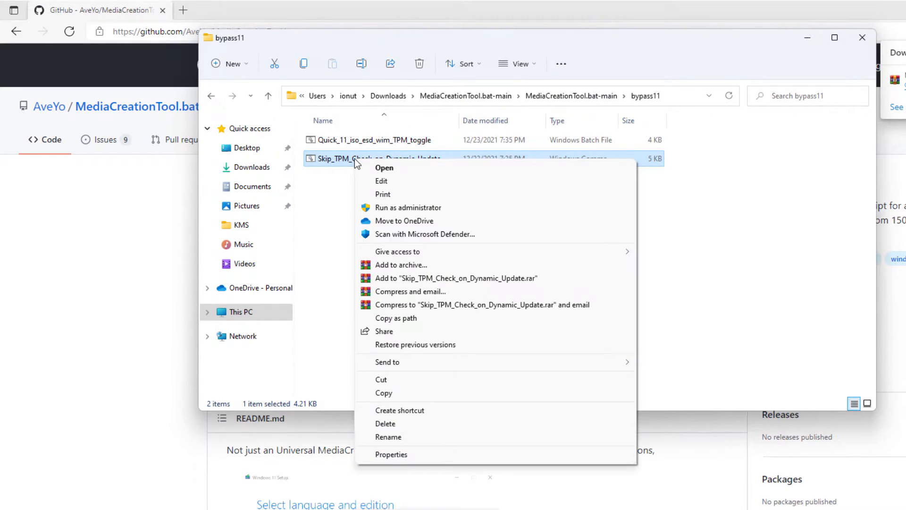
click(408, 207)
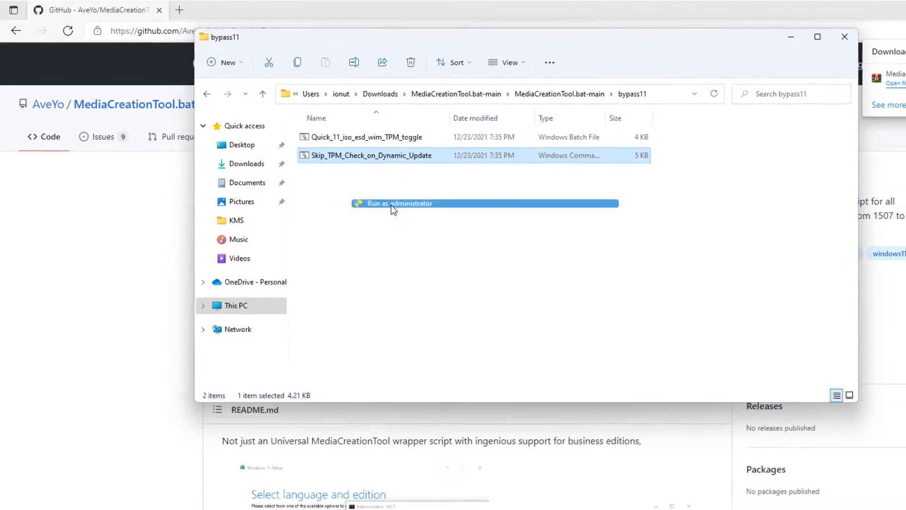
click(398, 203)
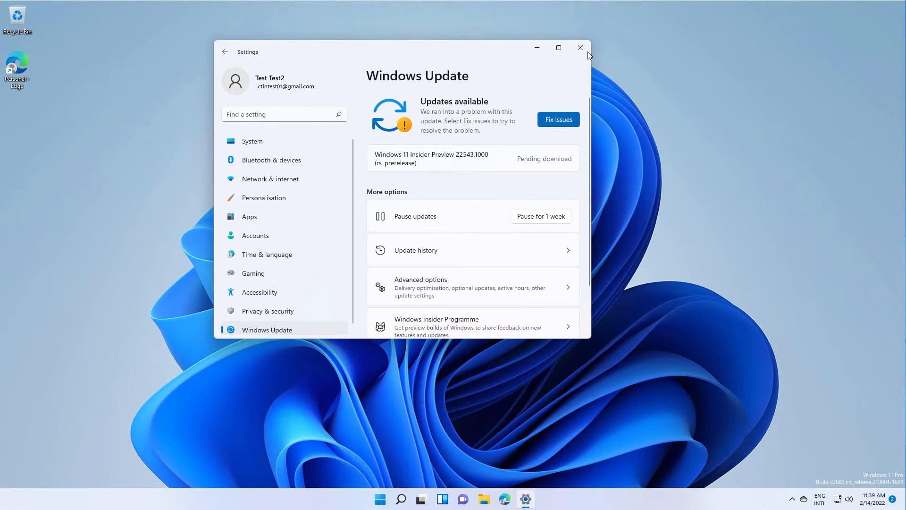
Reopen Windows Update and use Fix issues so Insider Preview 22543.1000 restarts downloading at 0%
click(379, 498)
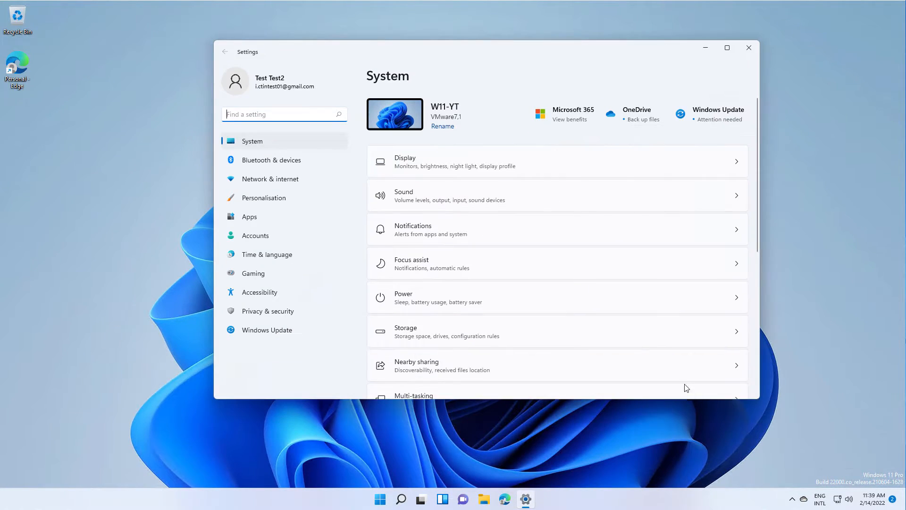
click(267, 330)
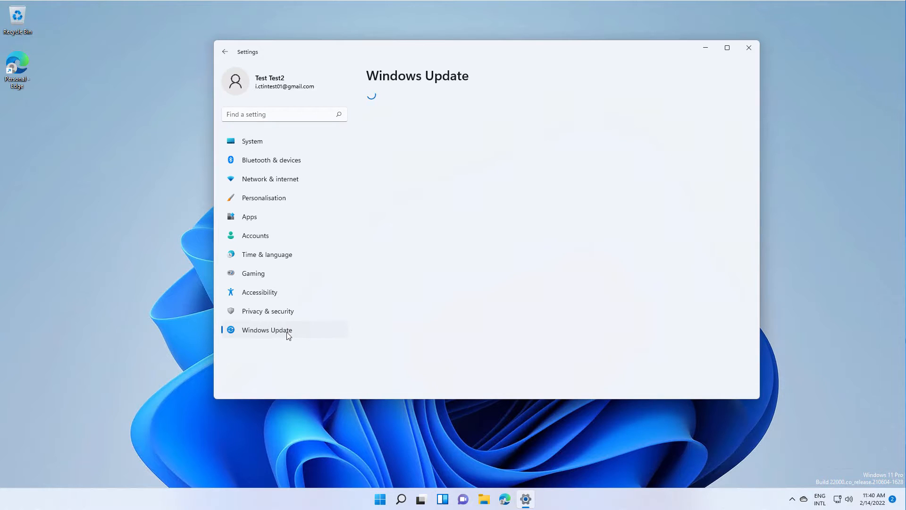
click(266, 330)
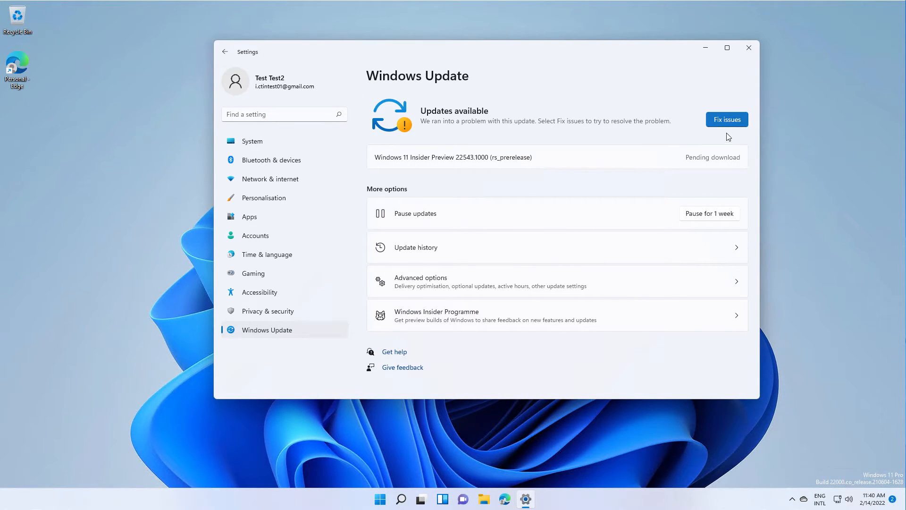
click(727, 119)
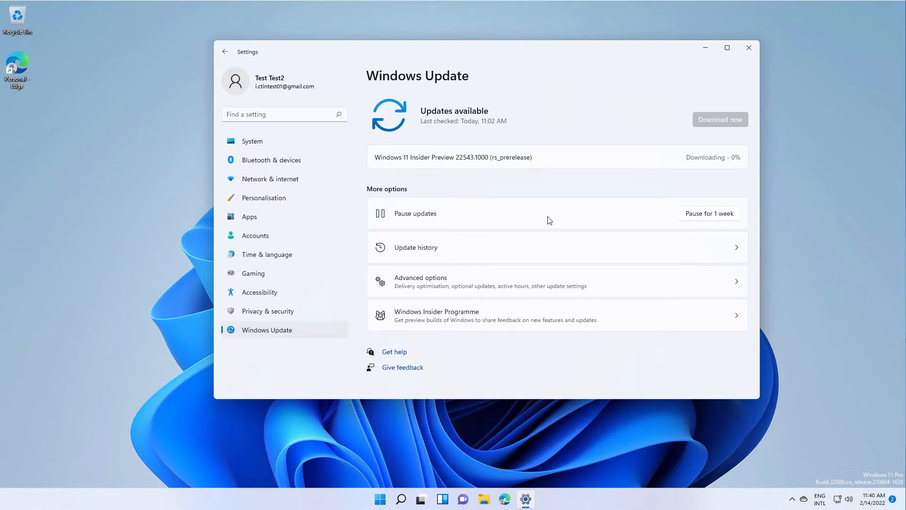
mouse_move(530, 54)
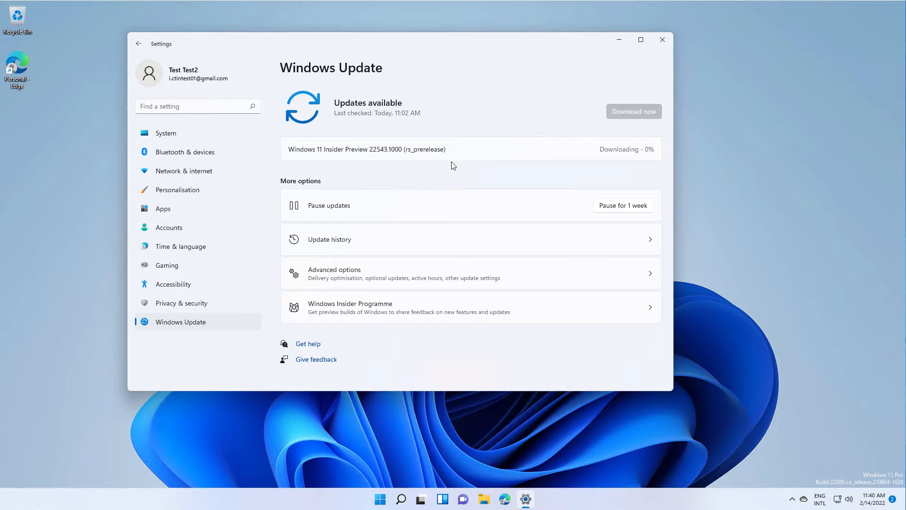
mouse_move(467, 166)
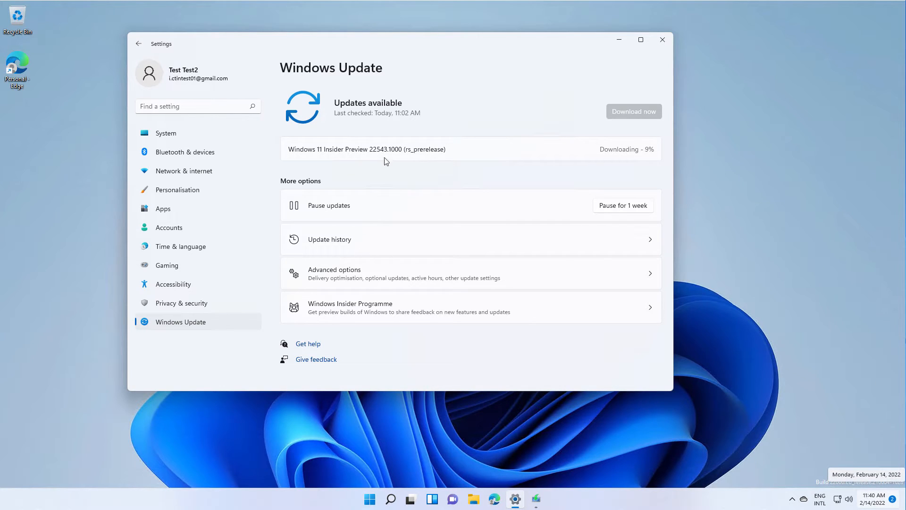
mouse_move(568, 194)
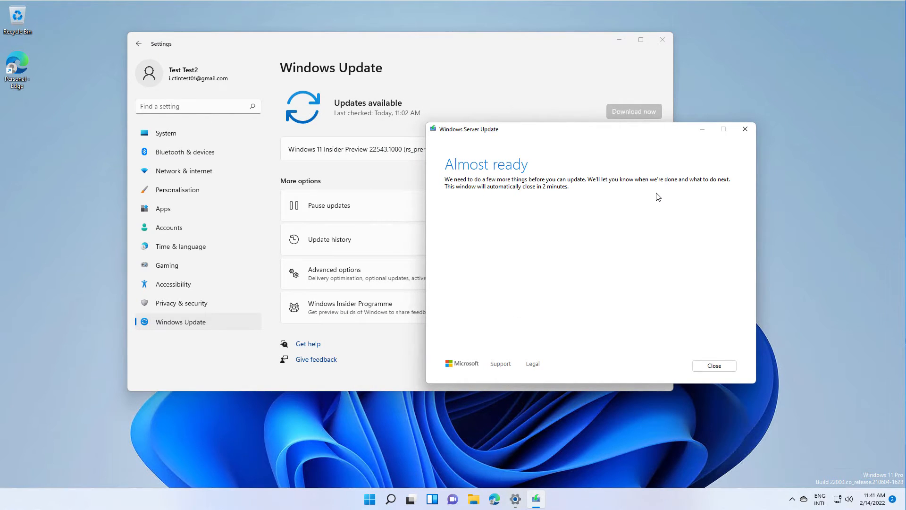
mouse_move(720, 388)
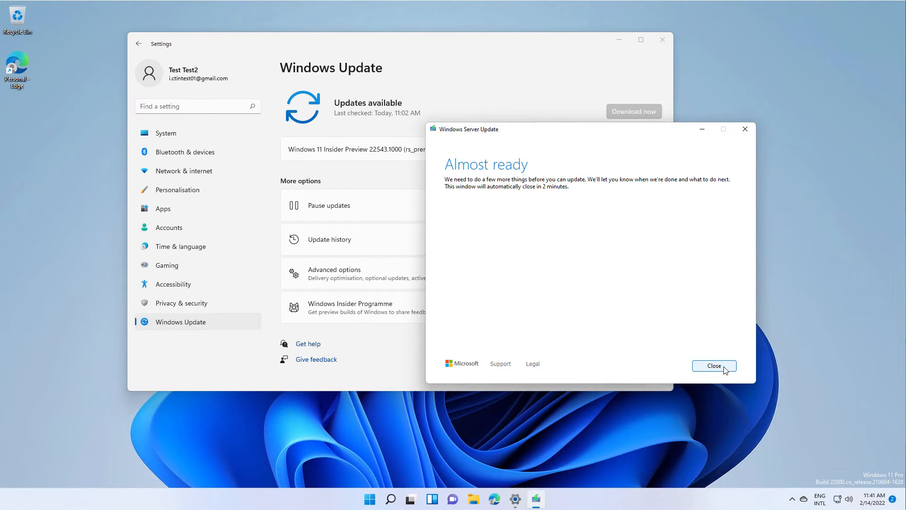
Close the Windows Server Update 'Almost ready' window, leaving the 9% download progress visible
click(714, 365)
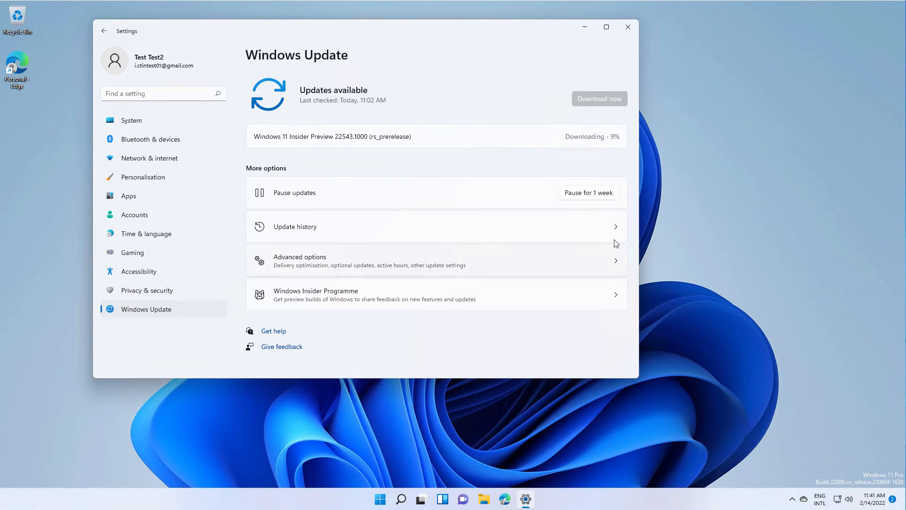
mouse_move(526, 357)
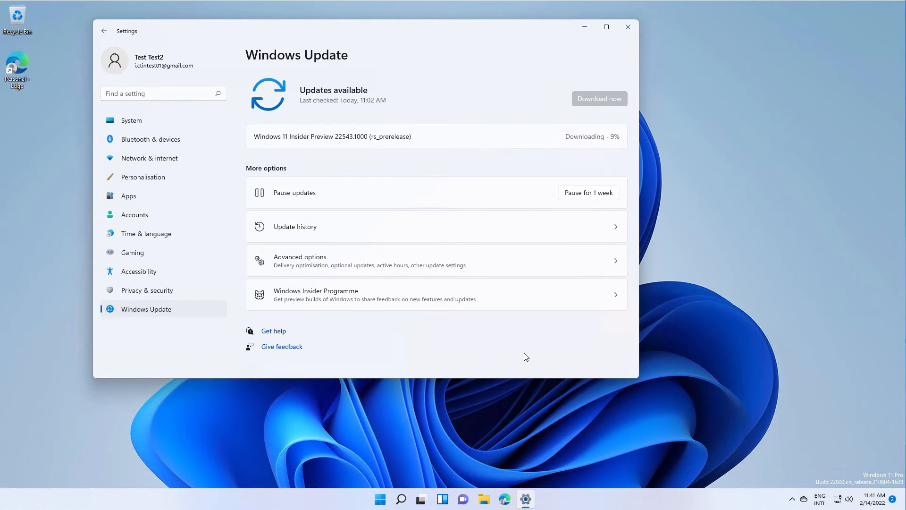
mouse_move(554, 366)
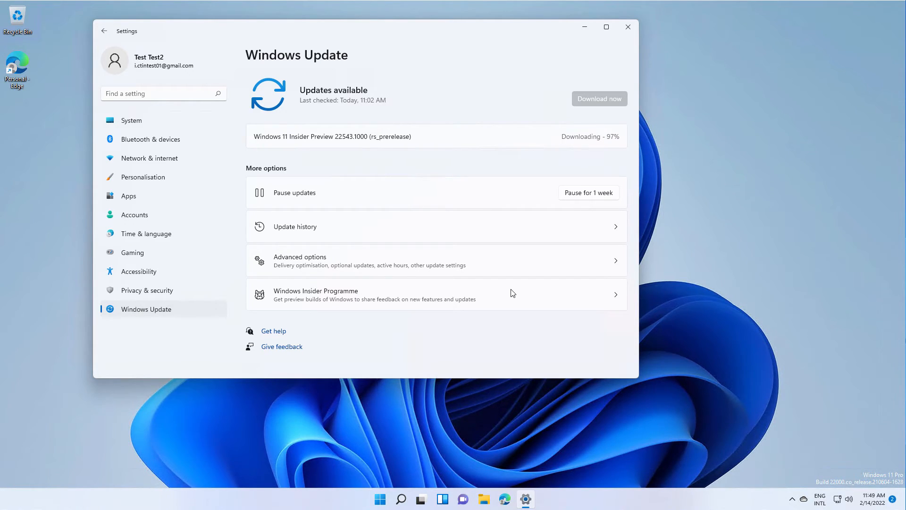
mouse_move(480, 221)
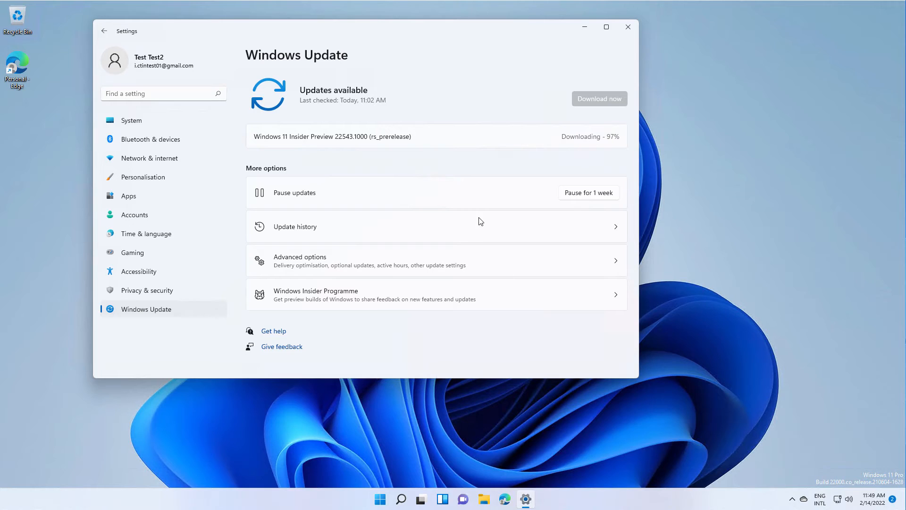
mouse_move(607, 140)
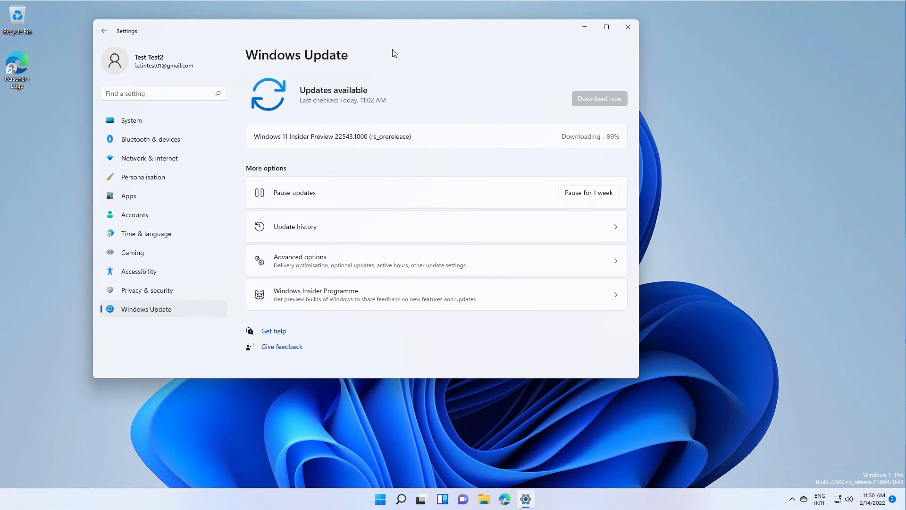
mouse_move(430, 60)
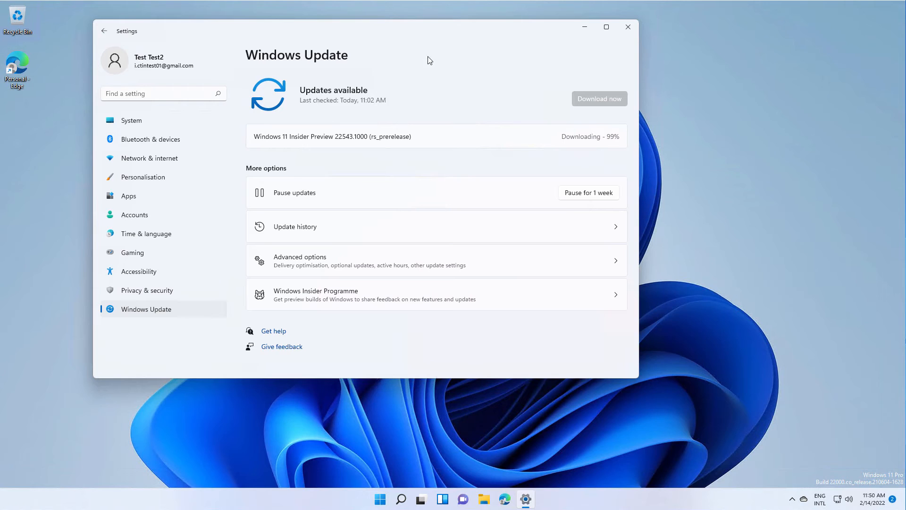
mouse_move(461, 43)
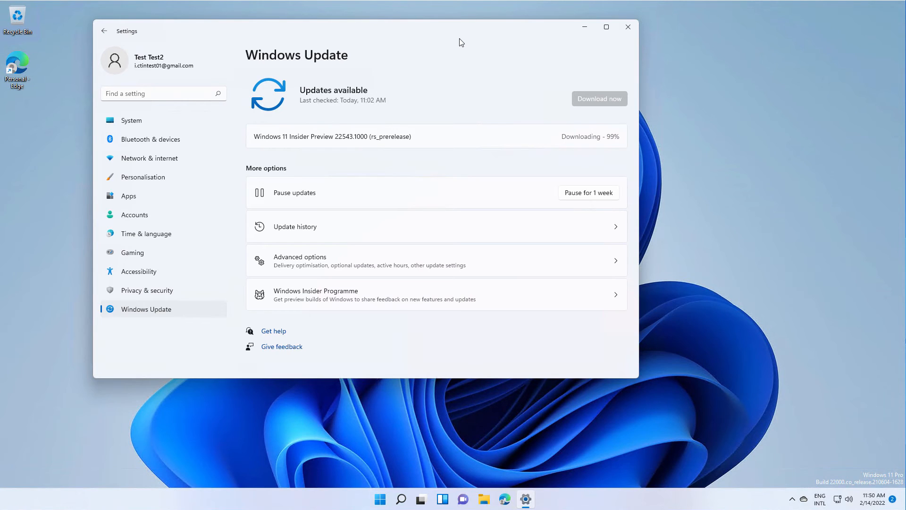
mouse_move(539, 104)
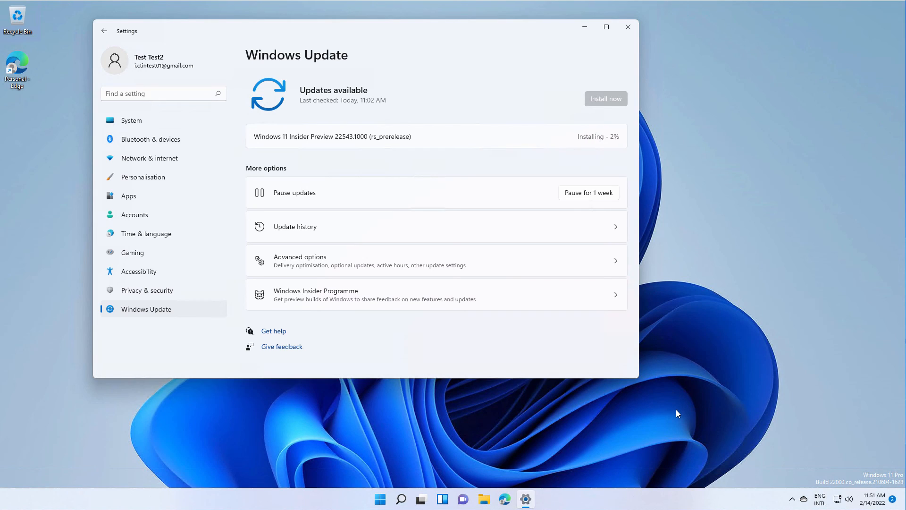
mouse_move(516, 150)
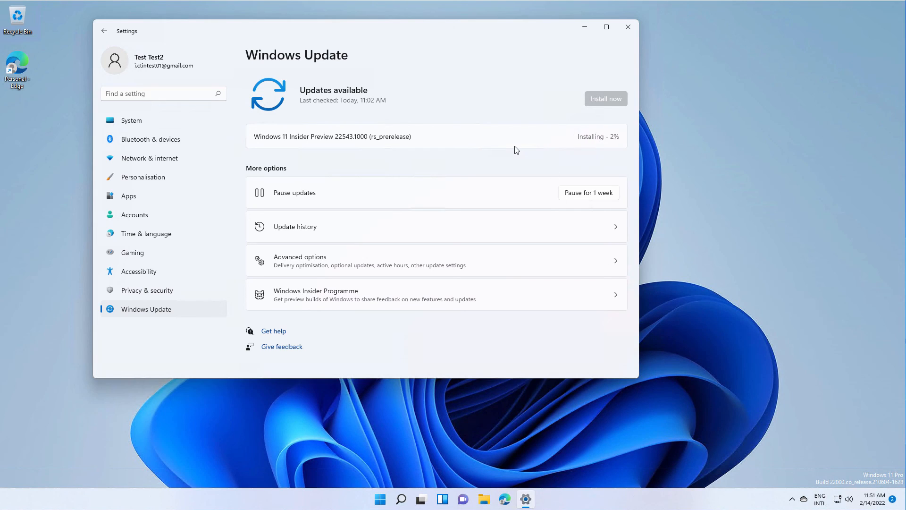